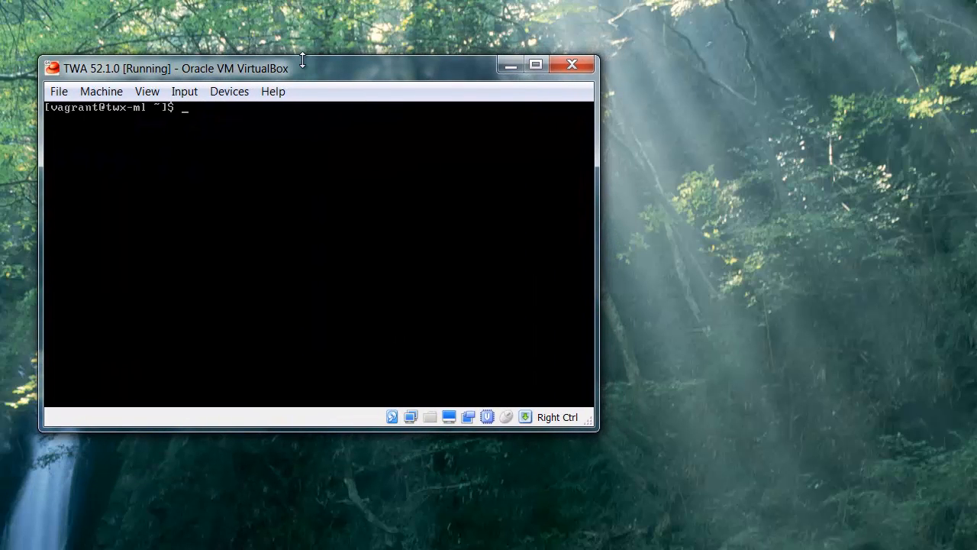
Run 'ip a' in the VM console to find its address 192.168.56.103
{"action": "type", "text": "ip a"}
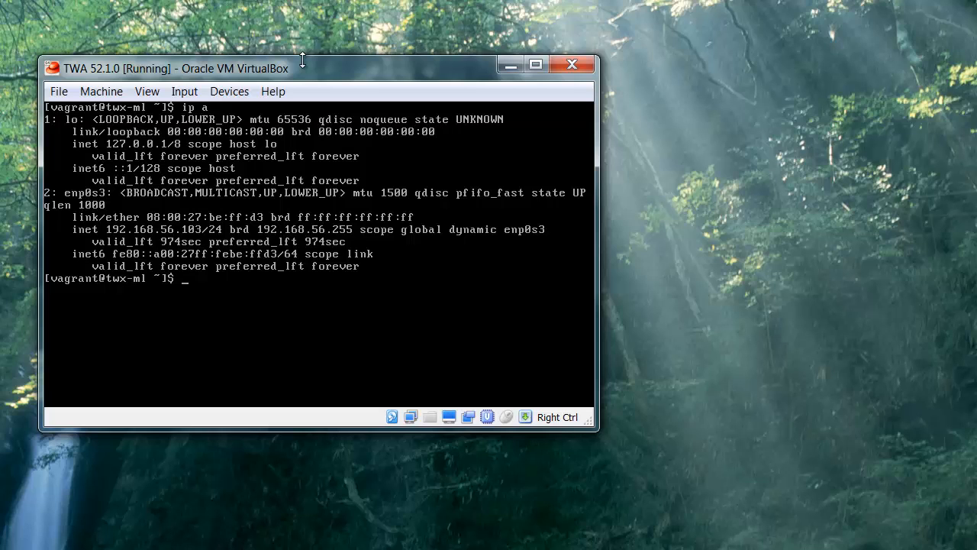
{"action": "left_click", "coordinate": [535, 64]}
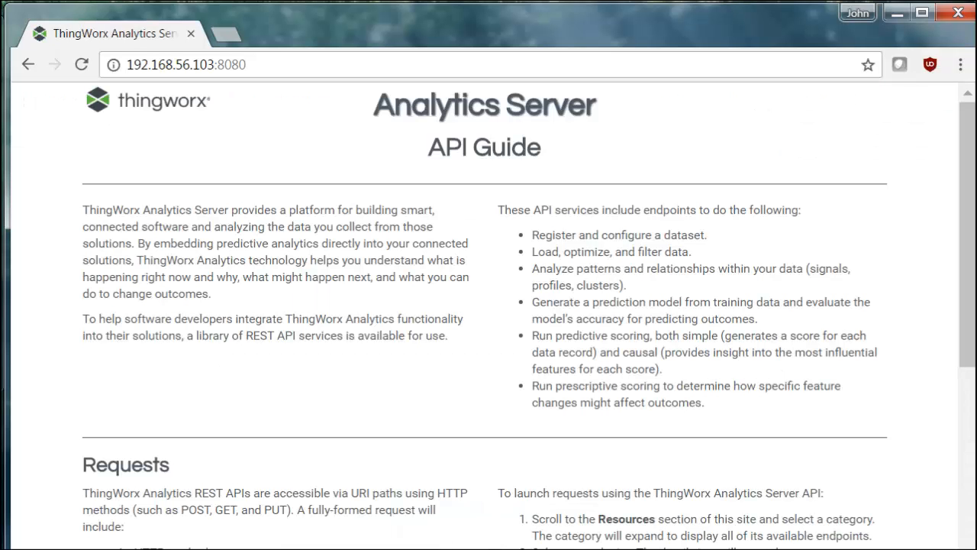
{"action": "mouse_move", "coordinate": [356, 194]}
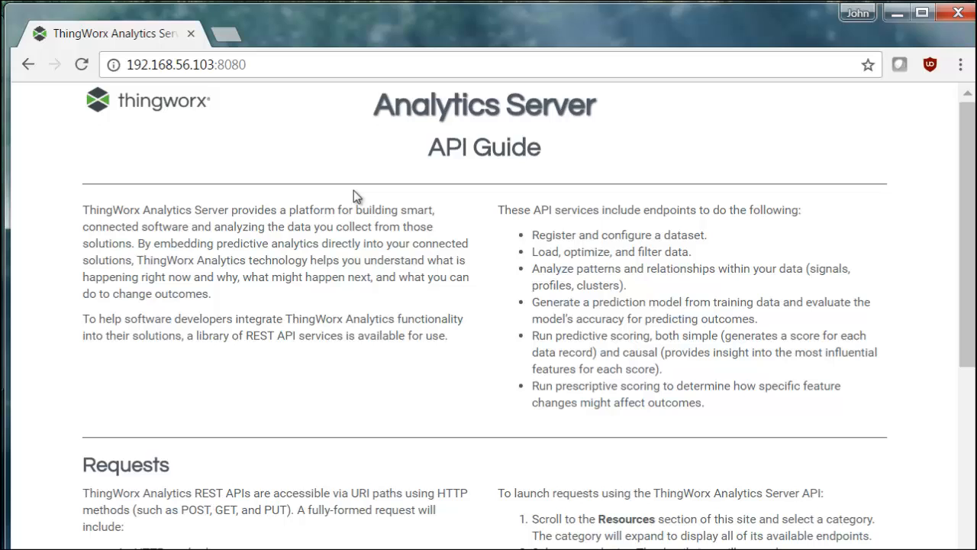
{"action": "mouse_move", "coordinate": [360, 178]}
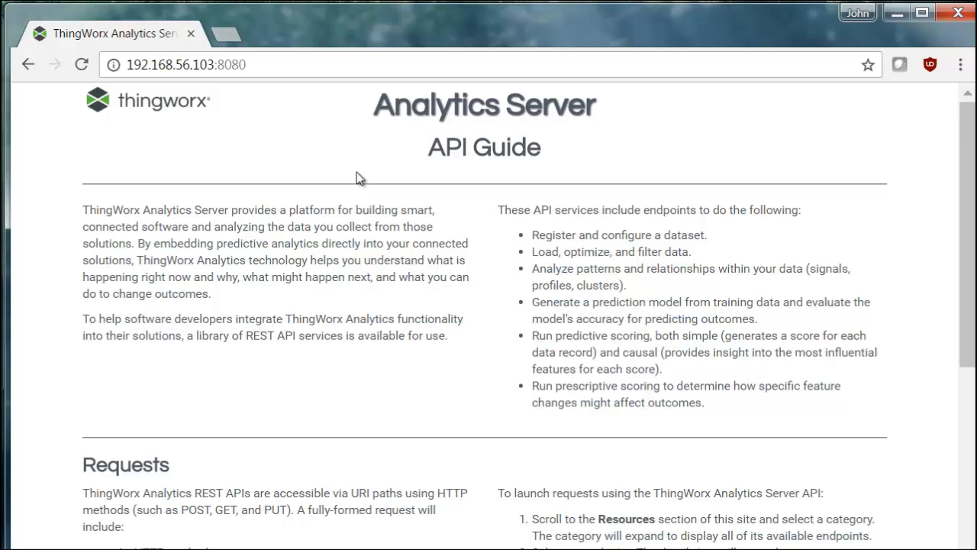
Scroll down to the Common Parameters section with the empty application id, key and dataset fields
{"action": "scroll", "scroll_direction": "down", "scroll_amount": 3}
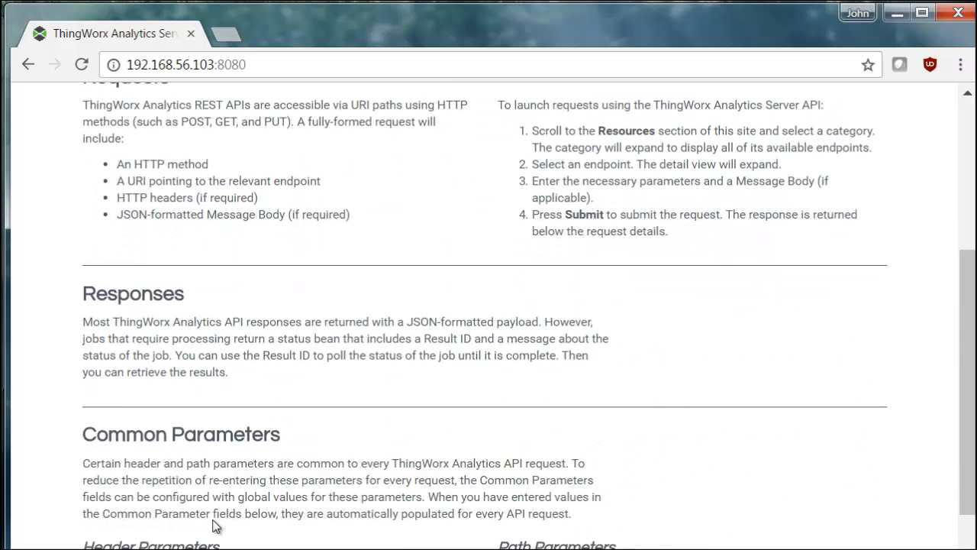
{"action": "scroll", "scroll_direction": "down", "scroll_amount": 3}
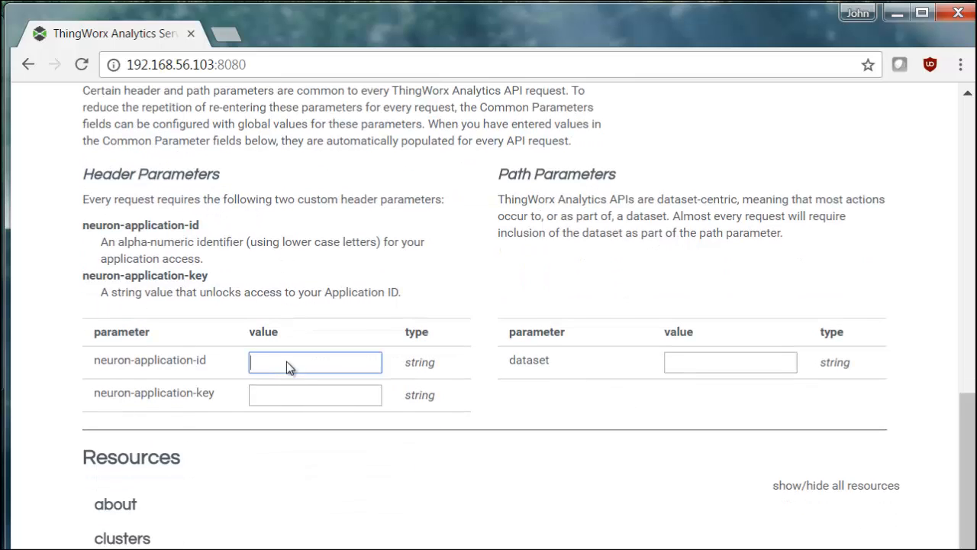
{"action": "mouse_move", "coordinate": [273, 480]}
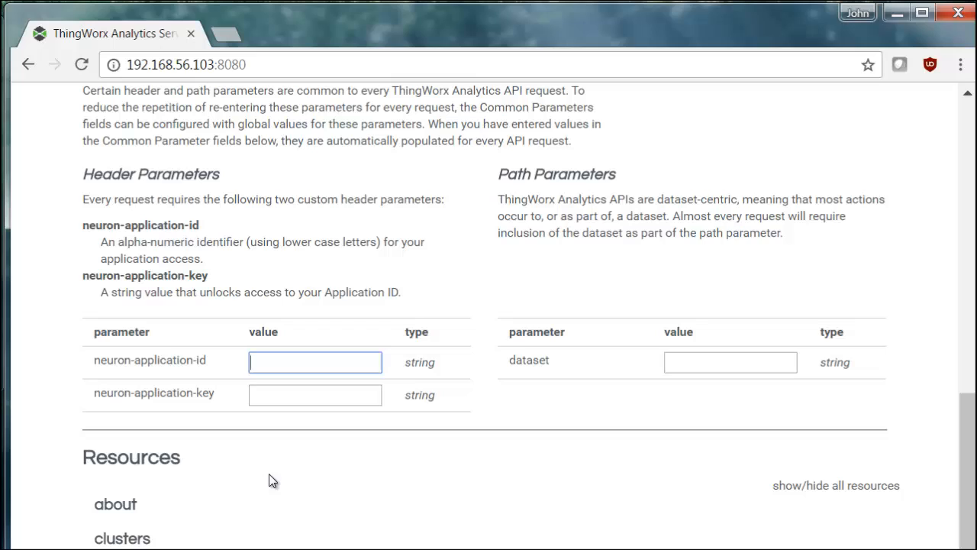
{"action": "mouse_move", "coordinate": [100, 403]}
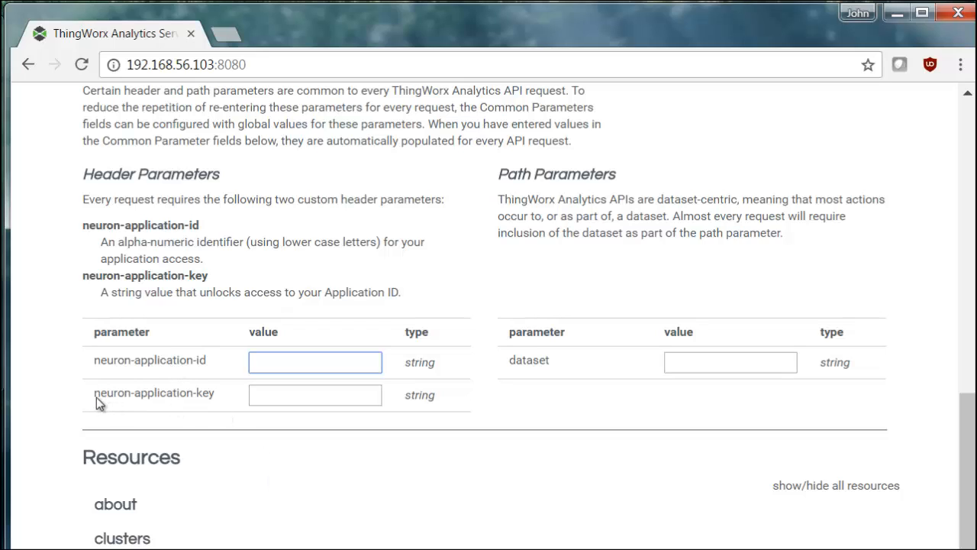
{"action": "mouse_move", "coordinate": [615, 480]}
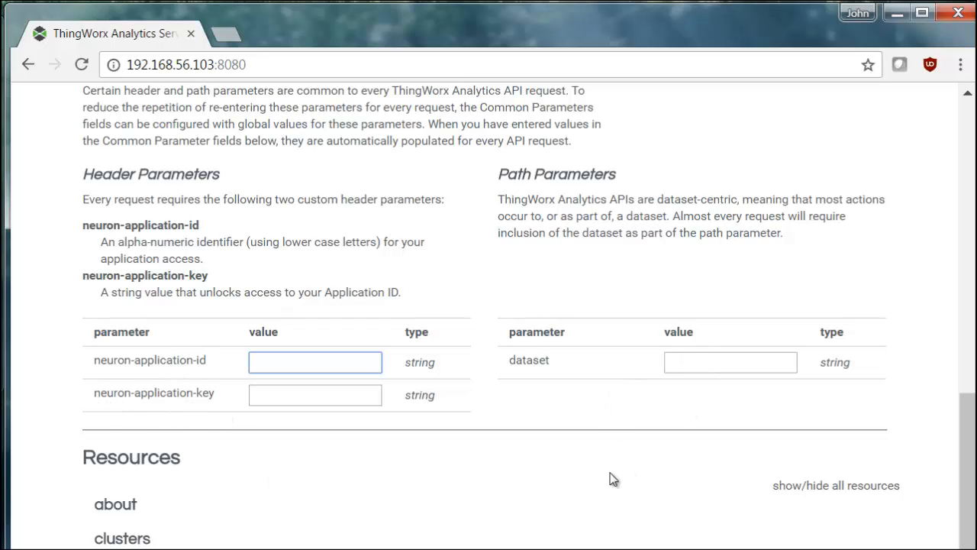
{"action": "mouse_move", "coordinate": [284, 380]}
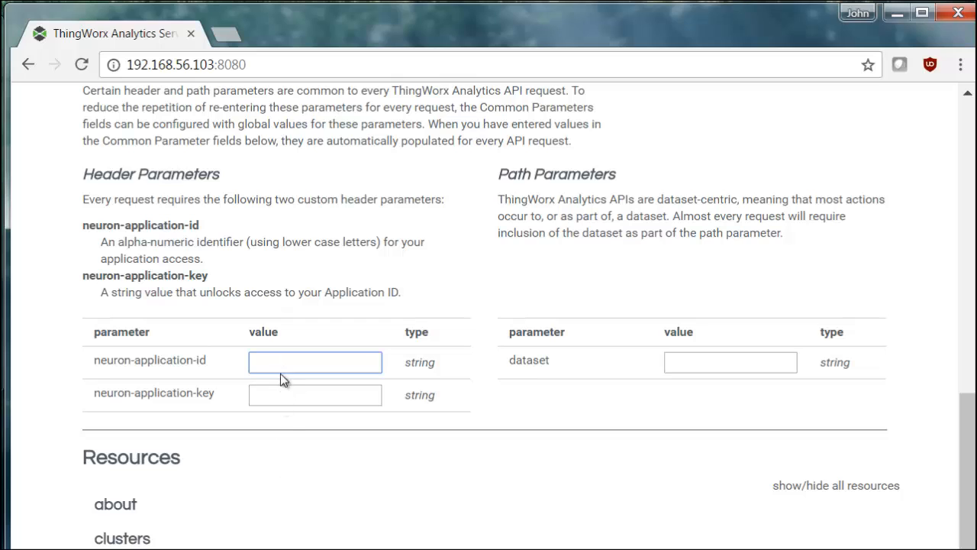
{"action": "mouse_move", "coordinate": [291, 421]}
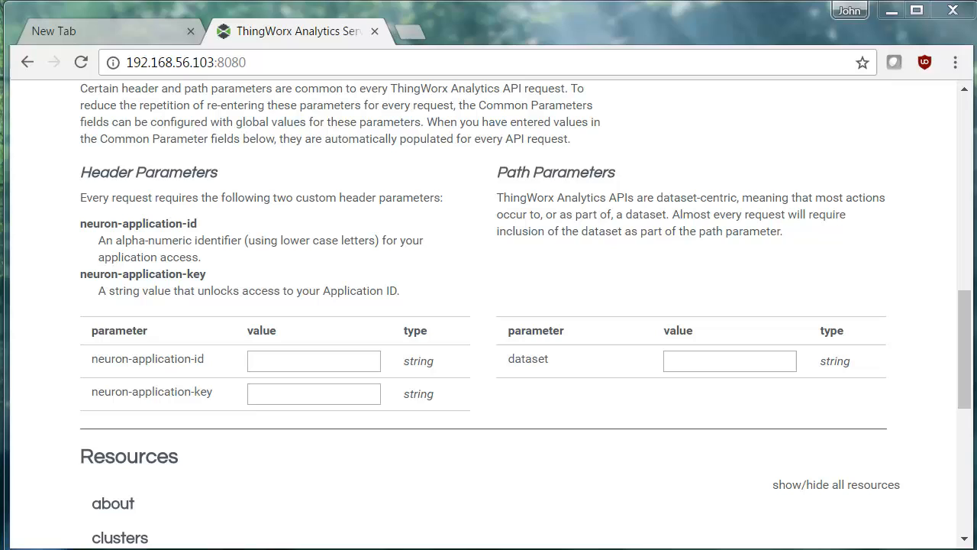
{"action": "mouse_move", "coordinate": [303, 374]}
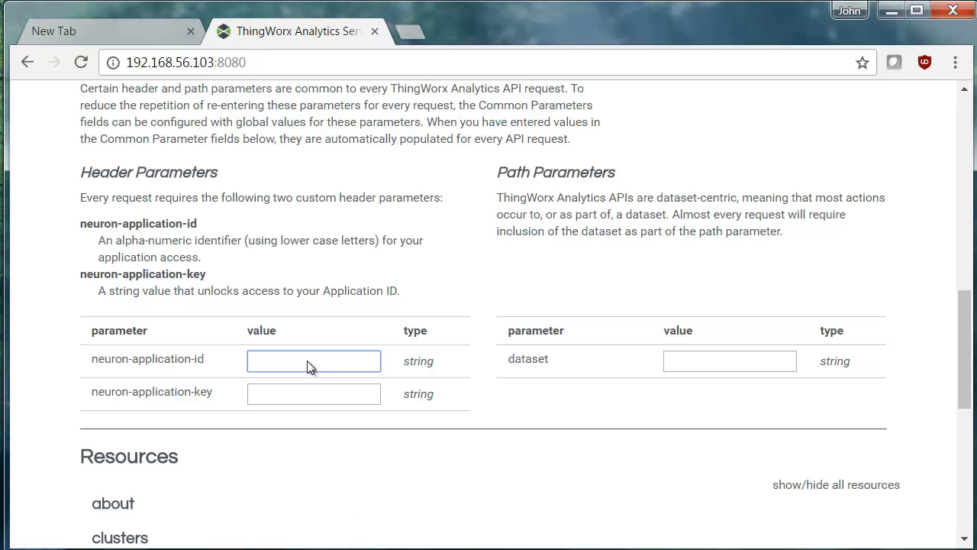
{"action": "type", "text": "neuronuse"}
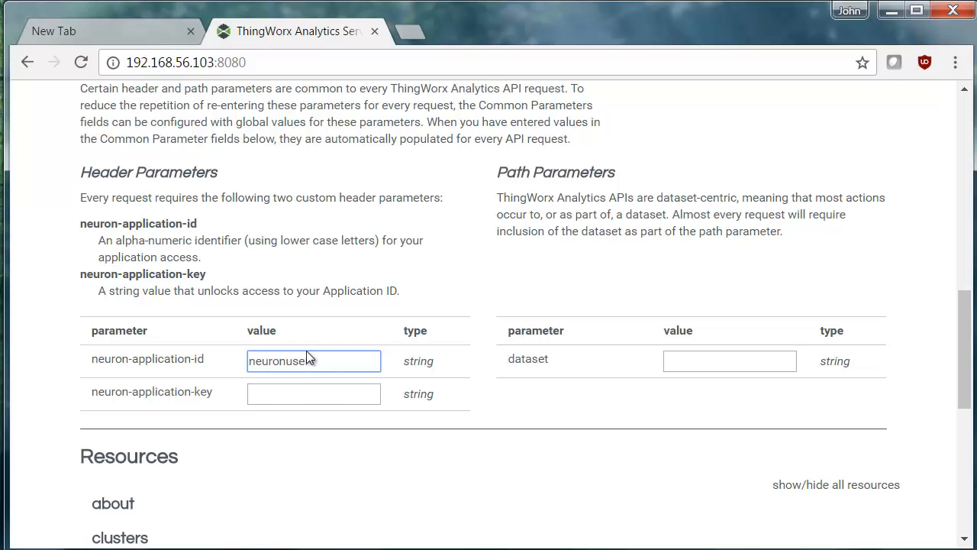
{"action": "left_click", "coordinate": [313, 394]}
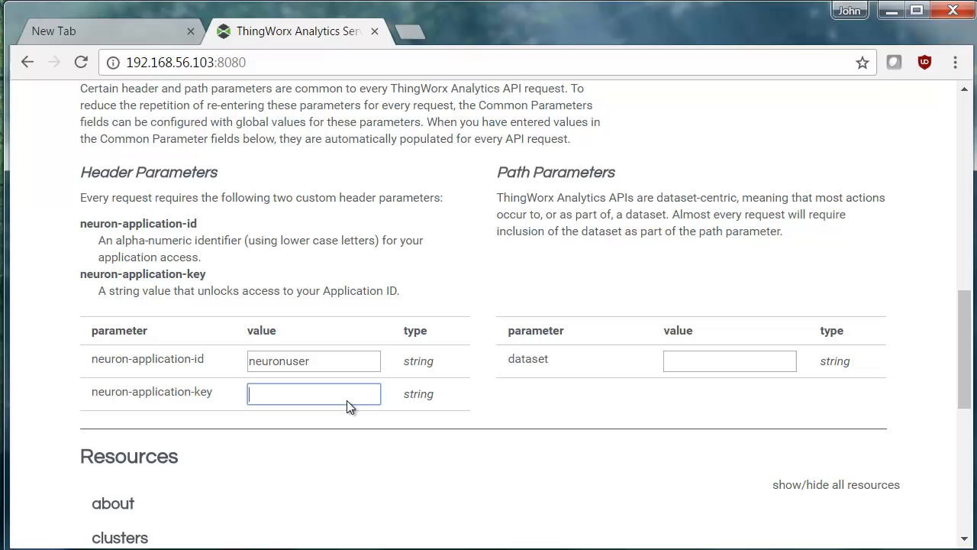
{"action": "type", "text": "neuron"}
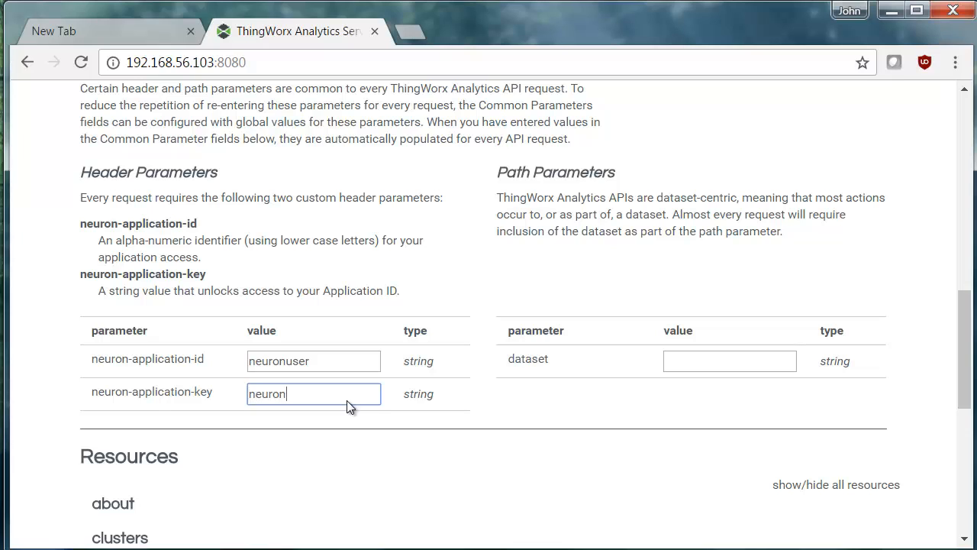
{"action": "type", "text": "user"}
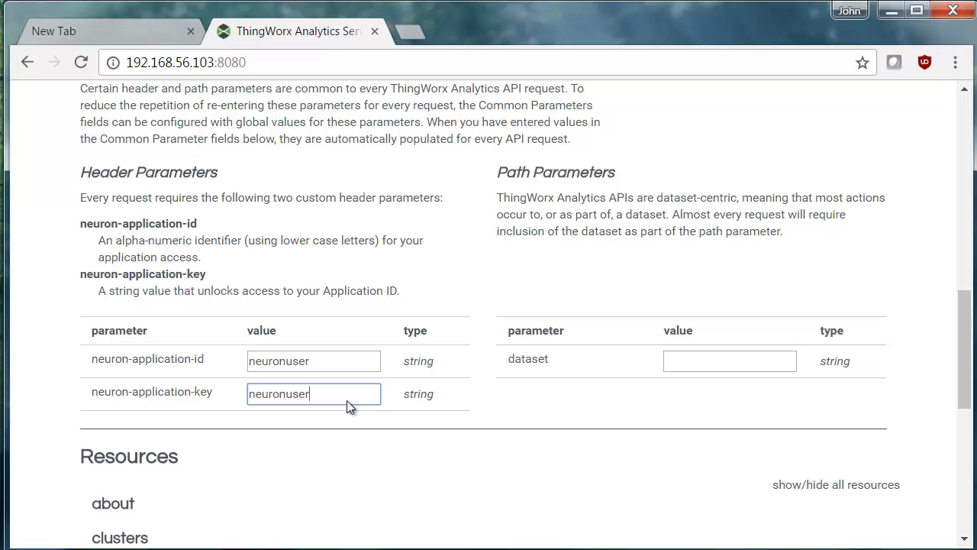
{"action": "left_click", "coordinate": [729, 361]}
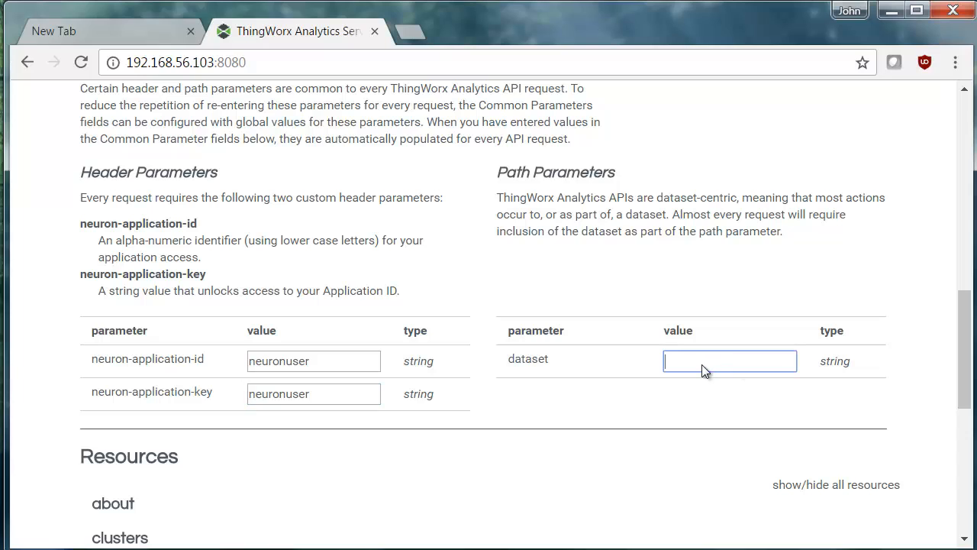
{"action": "mouse_move", "coordinate": [668, 422]}
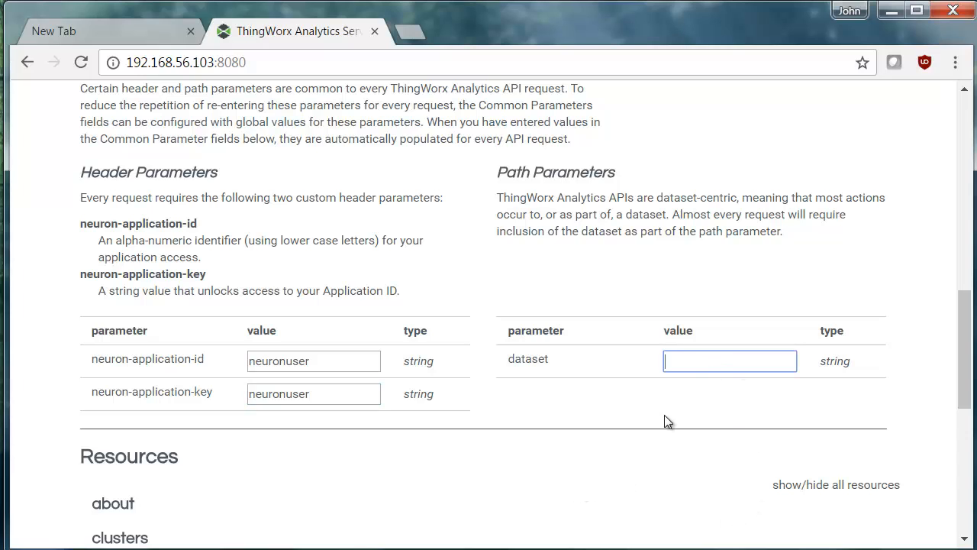
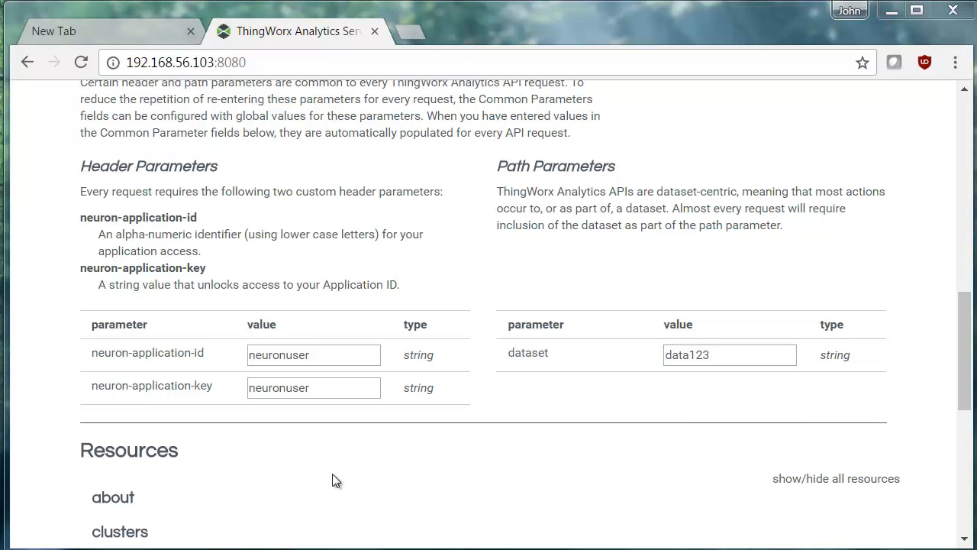
Scroll to Resources and expand clusters to reveal the auto-filled POST /datasets/{dataset}/clusters request
{"action": "scroll", "scroll_direction": "down", "scroll_amount": 3}
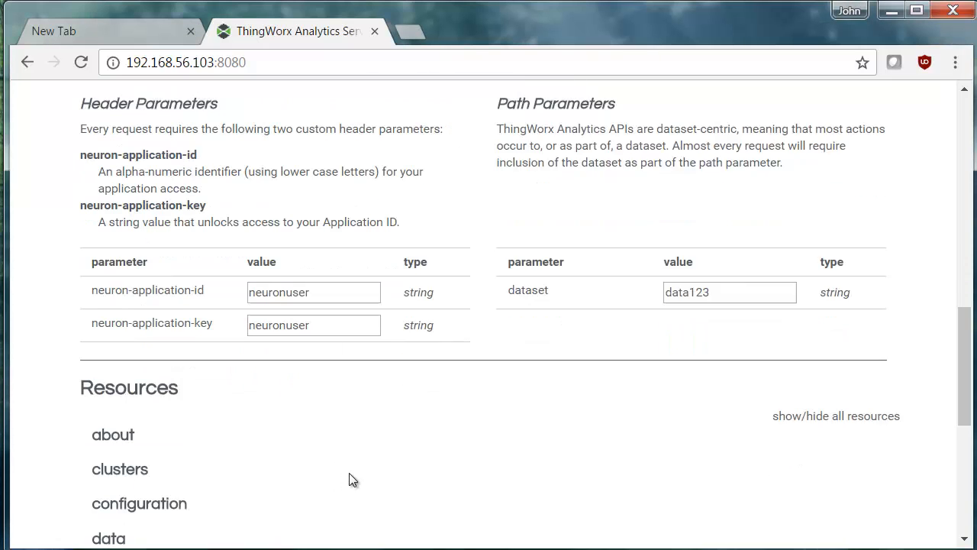
{"action": "scroll", "scroll_direction": "down", "scroll_amount": 3}
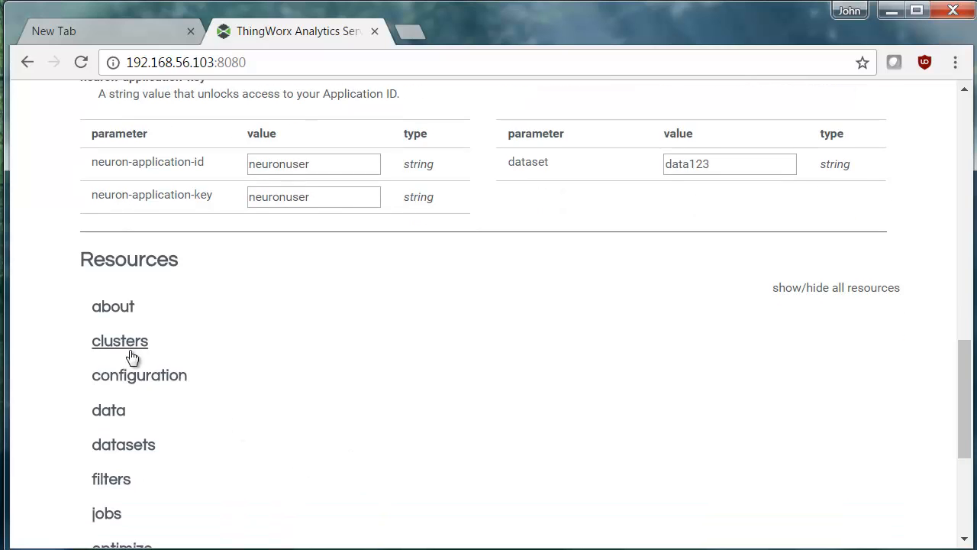
{"action": "left_click", "coordinate": [120, 340]}
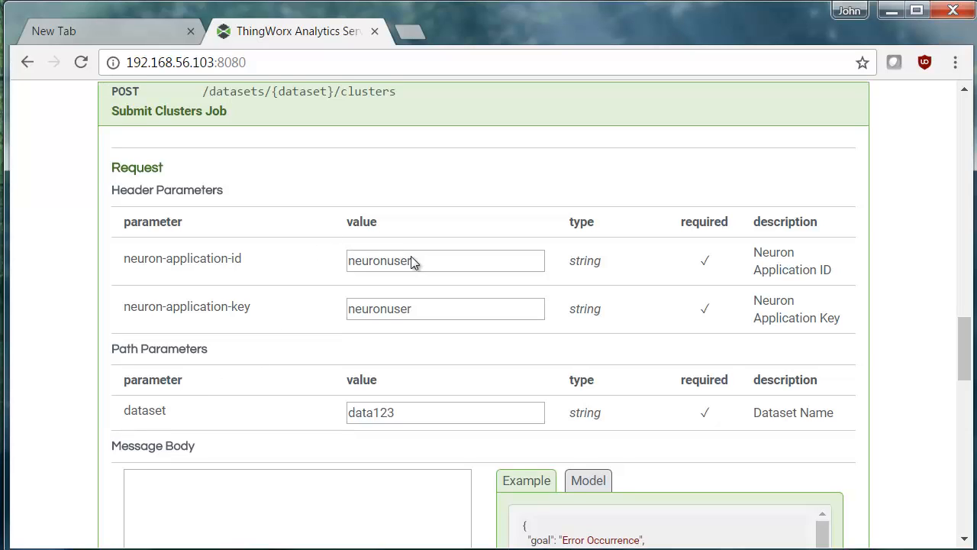
{"action": "mouse_move", "coordinate": [473, 400]}
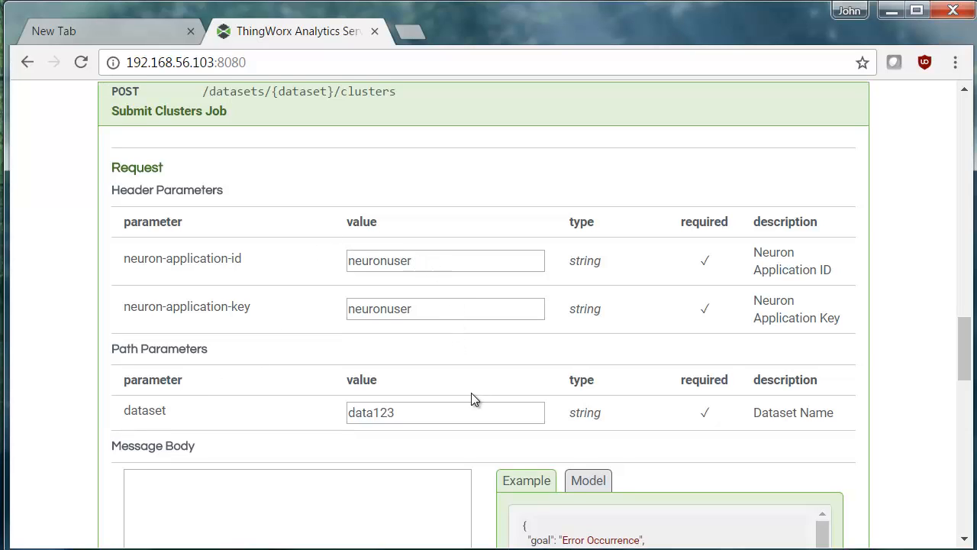